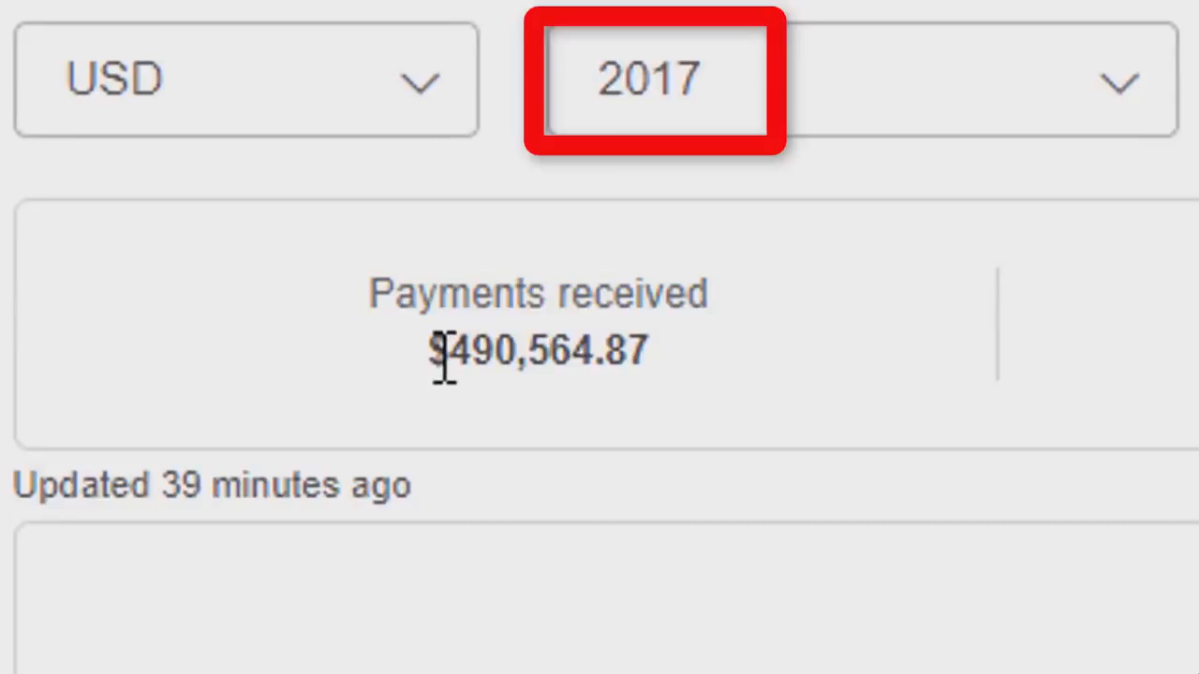
mouse_move(553, 375)
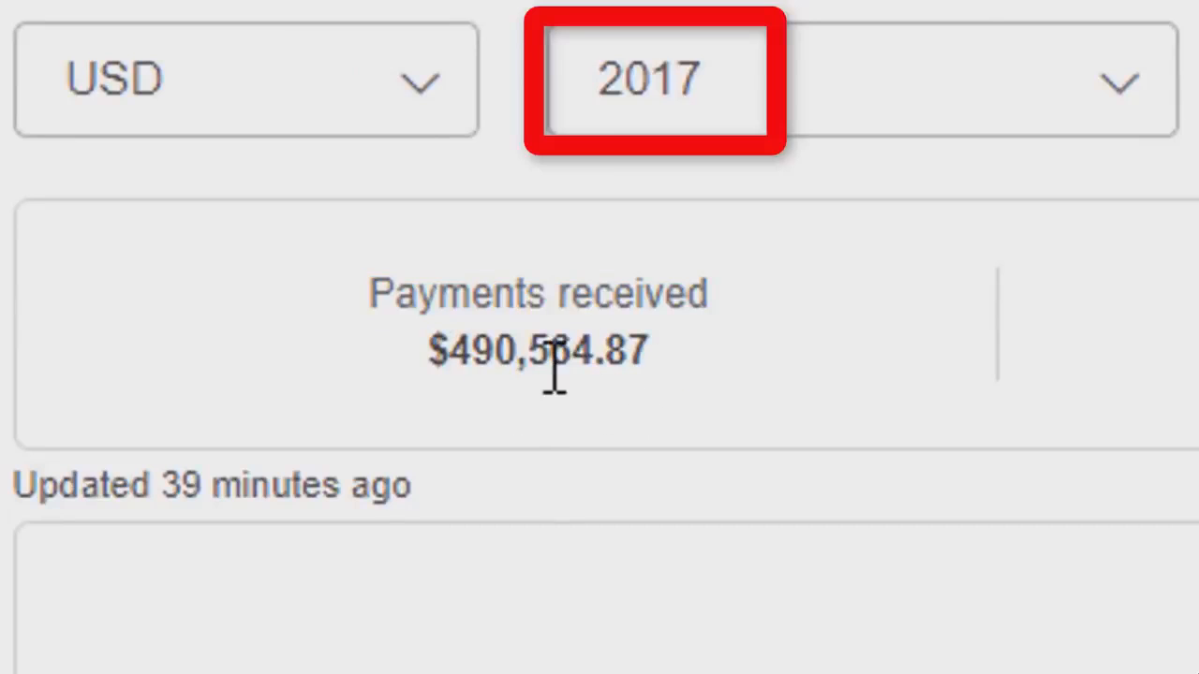